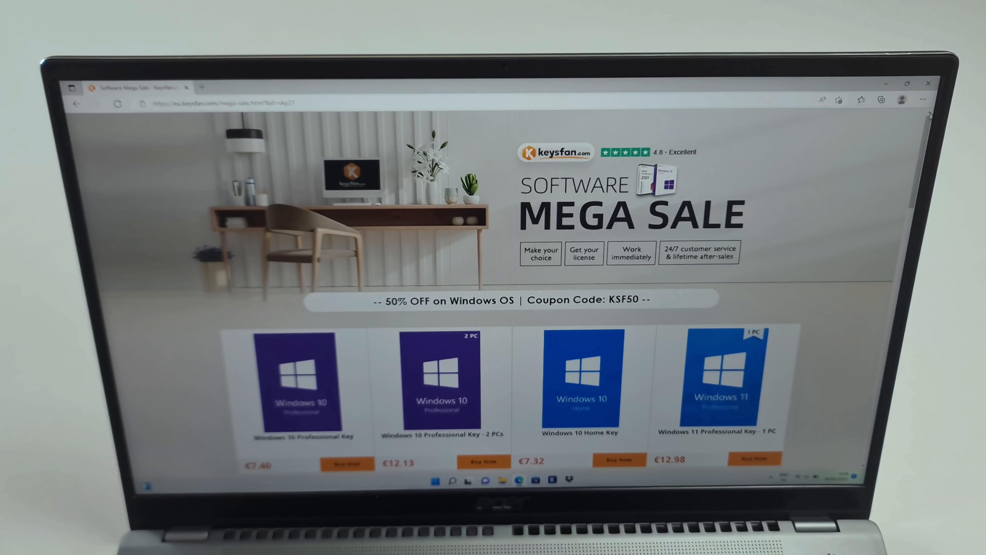
# Step: Add the 2 Office 2021 Professional Plus Keys Pack to the cart and view the cart
pyautogui.scroll(-3)
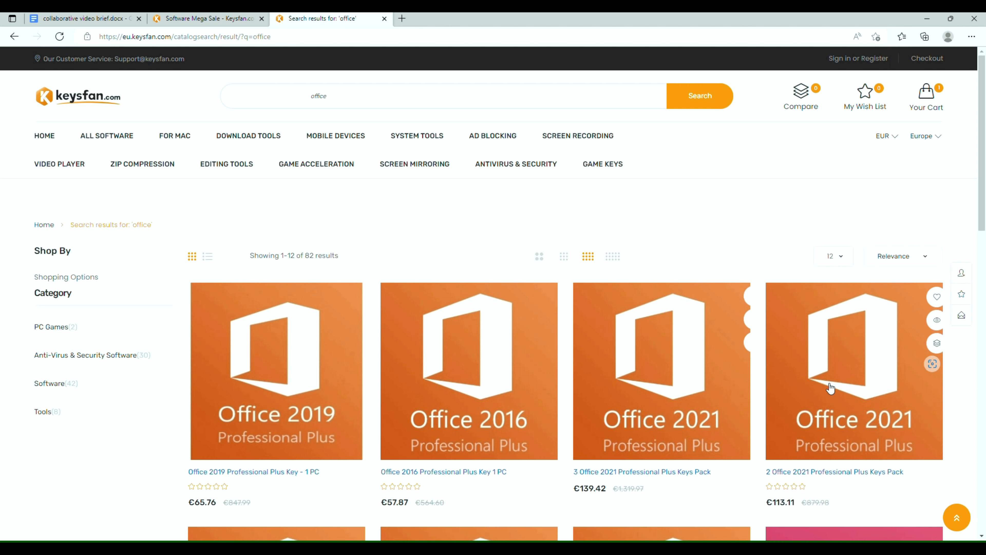
pyautogui.moveTo(844, 407)
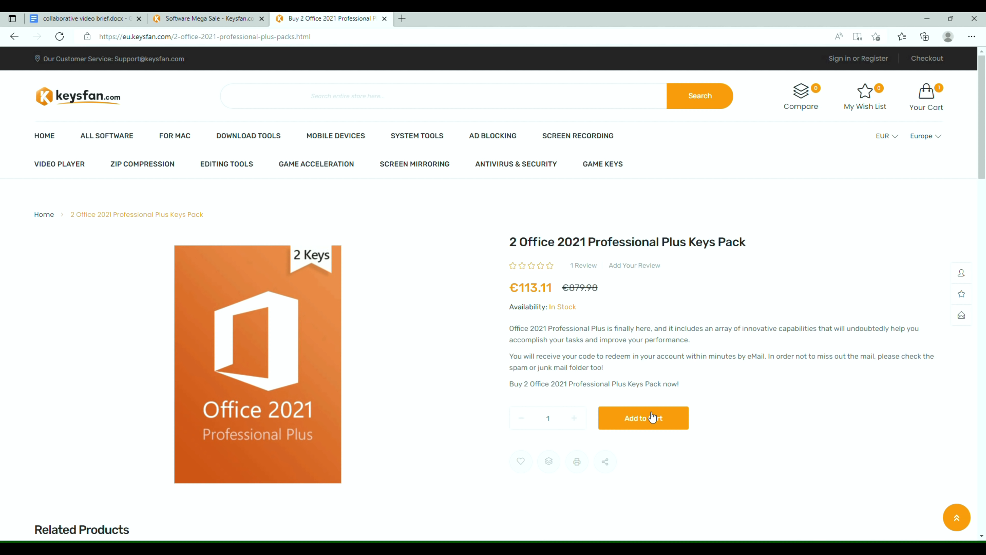
pyautogui.click(642, 417)
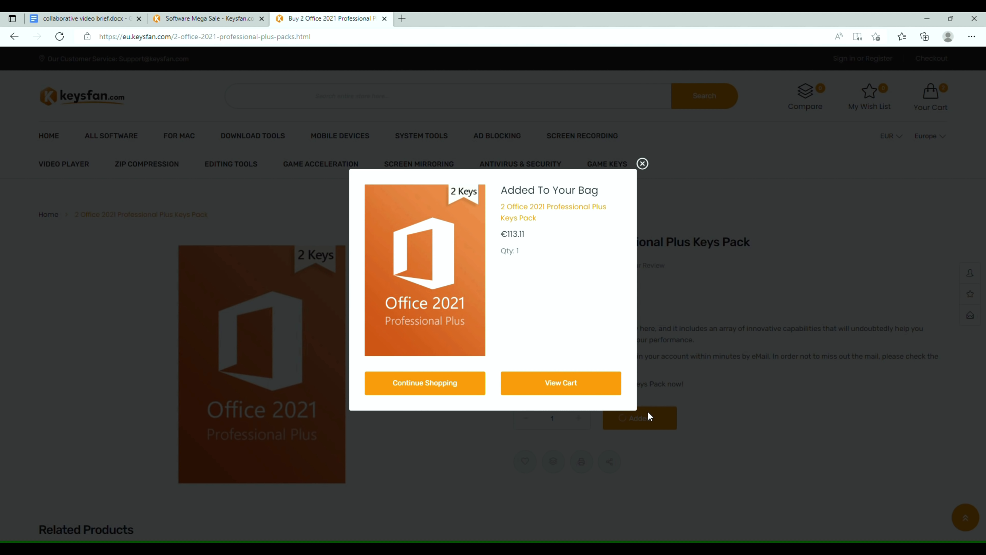
pyautogui.click(559, 382)
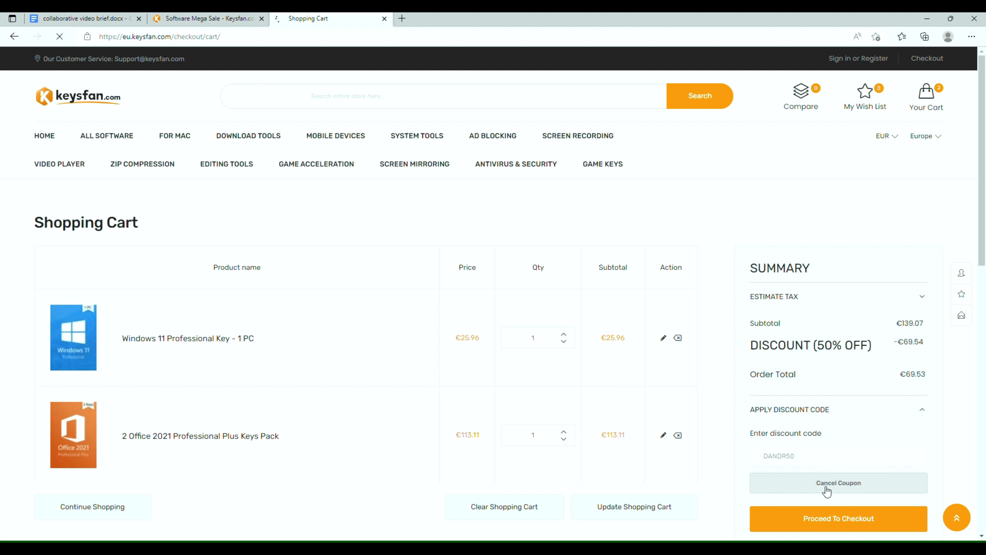
# Step: Cancel the 50% coupon and remove the Windows 11 Professional Key from the cart
pyautogui.click(837, 483)
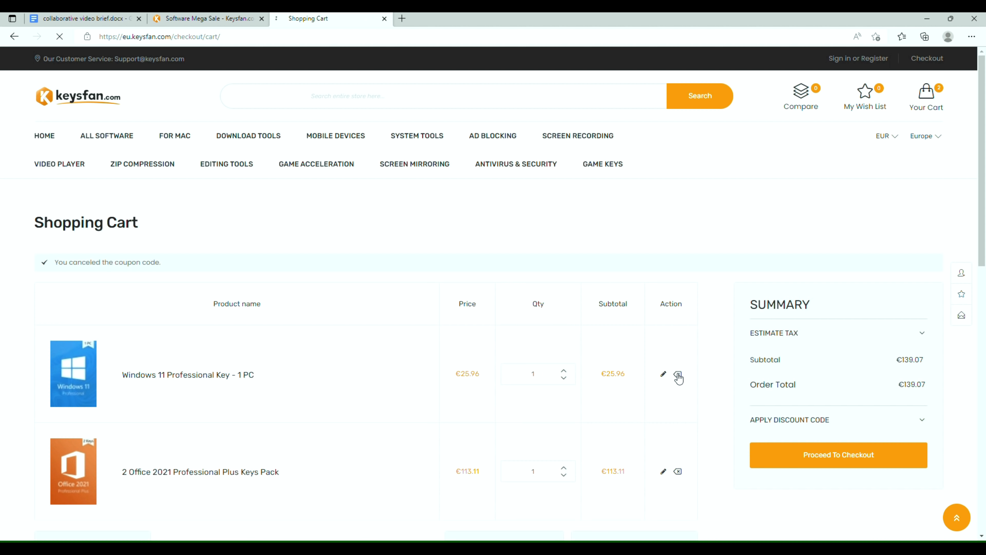
pyautogui.click(678, 376)
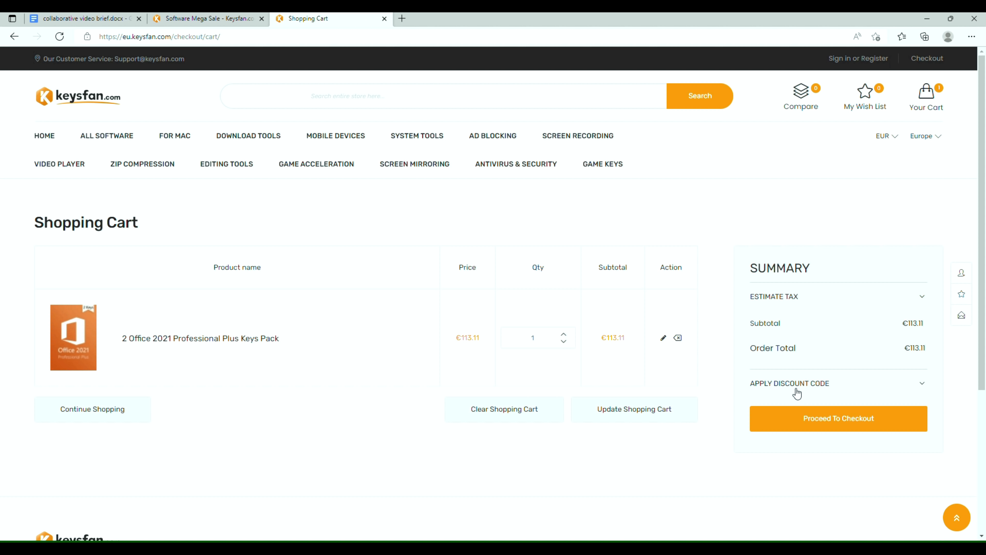
pyautogui.click(789, 383)
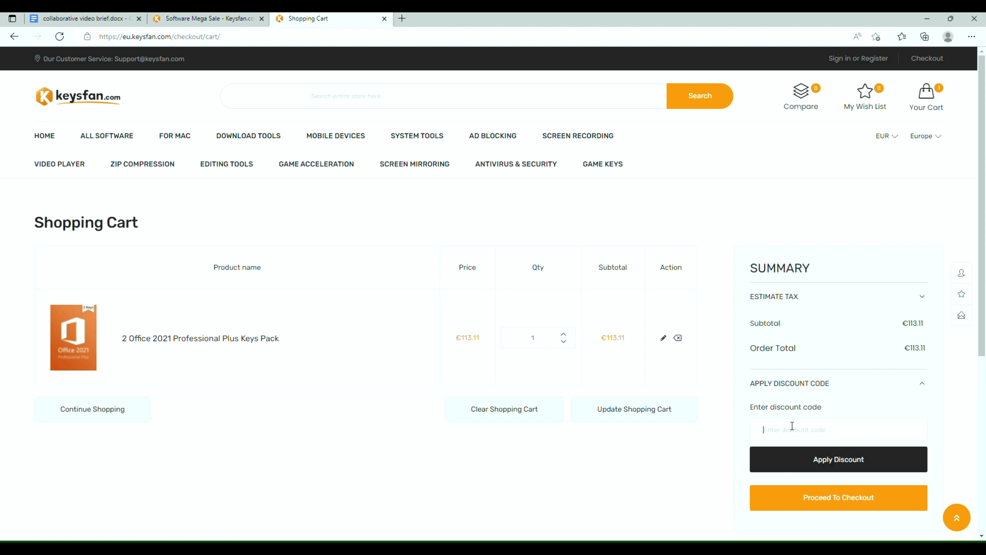
# Step: Enter the Office discount code DANDR68 and apply it to the cart
pyautogui.write('DANDR')
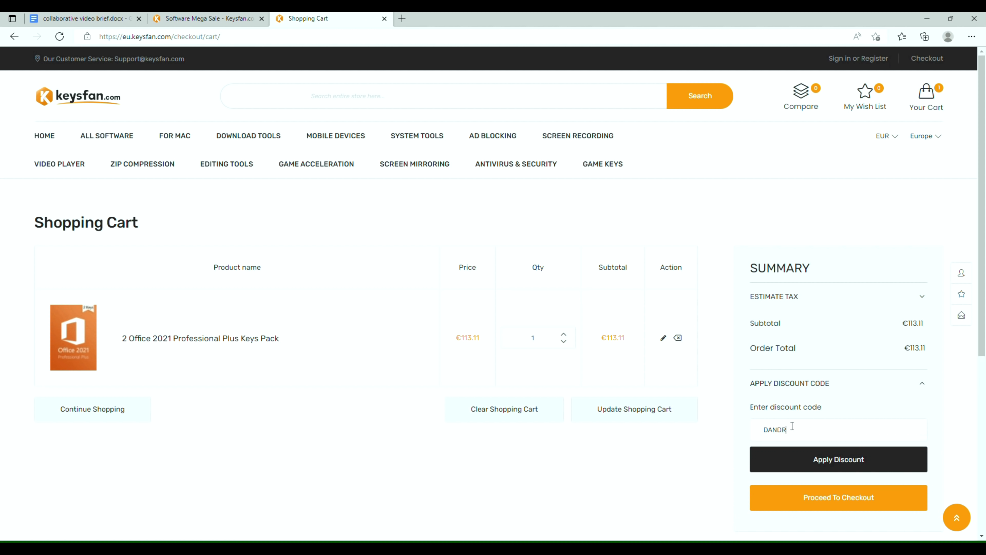
pyautogui.write('68')
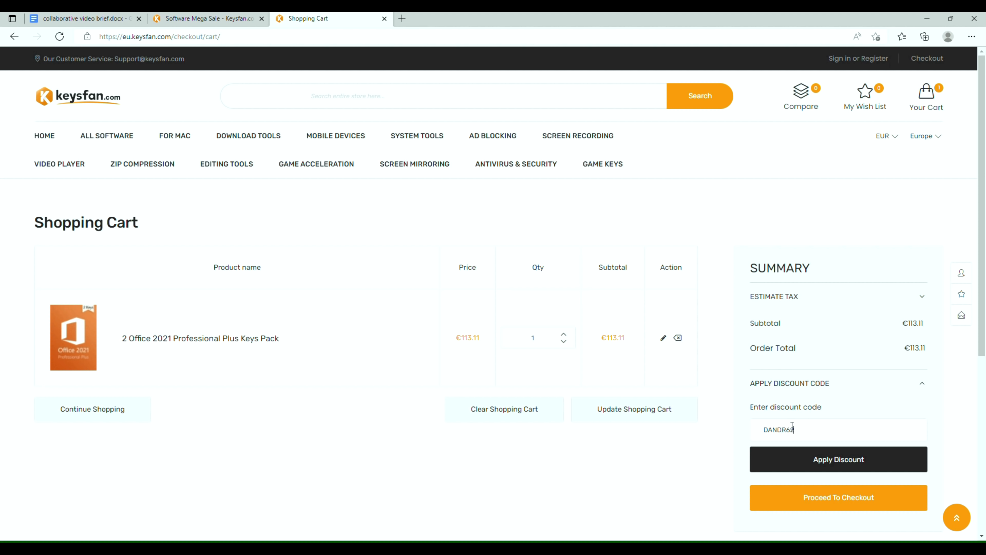
pyautogui.click(838, 459)
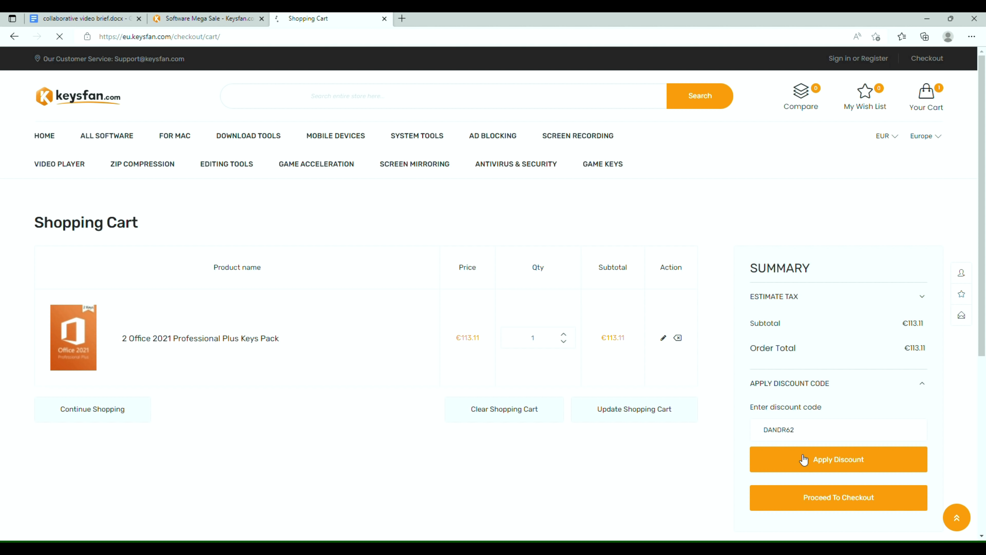
pyautogui.click(837, 459)
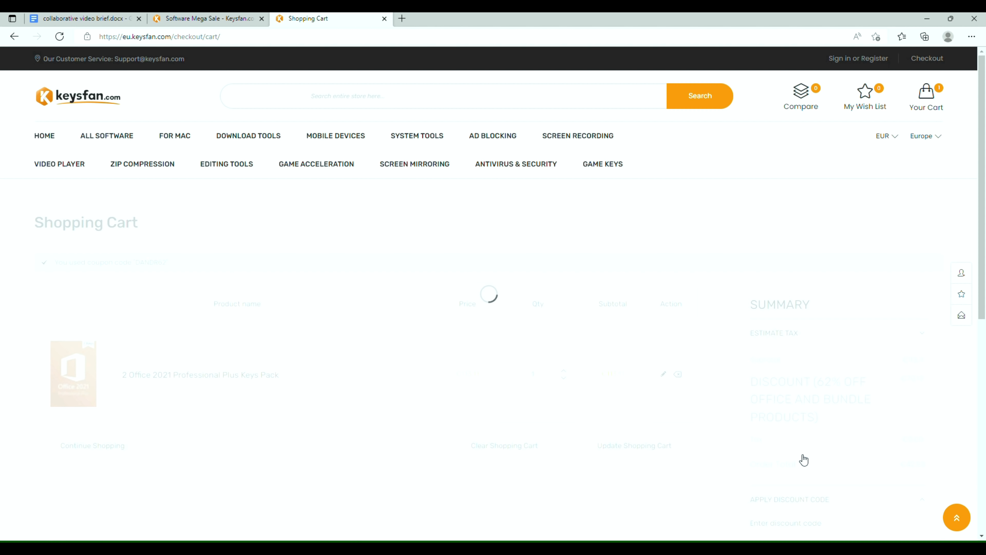
pyautogui.click(384, 18)
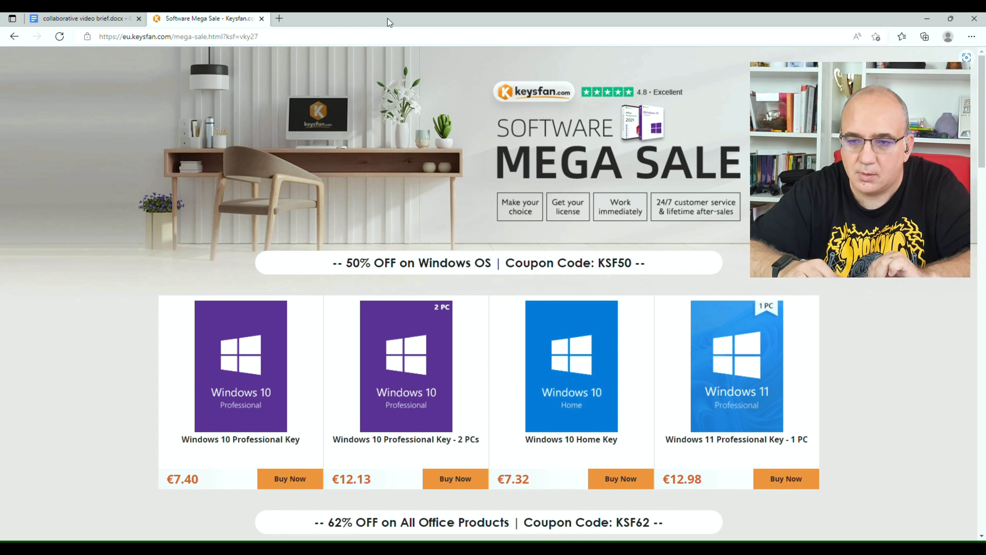
pyautogui.moveTo(590, 27)
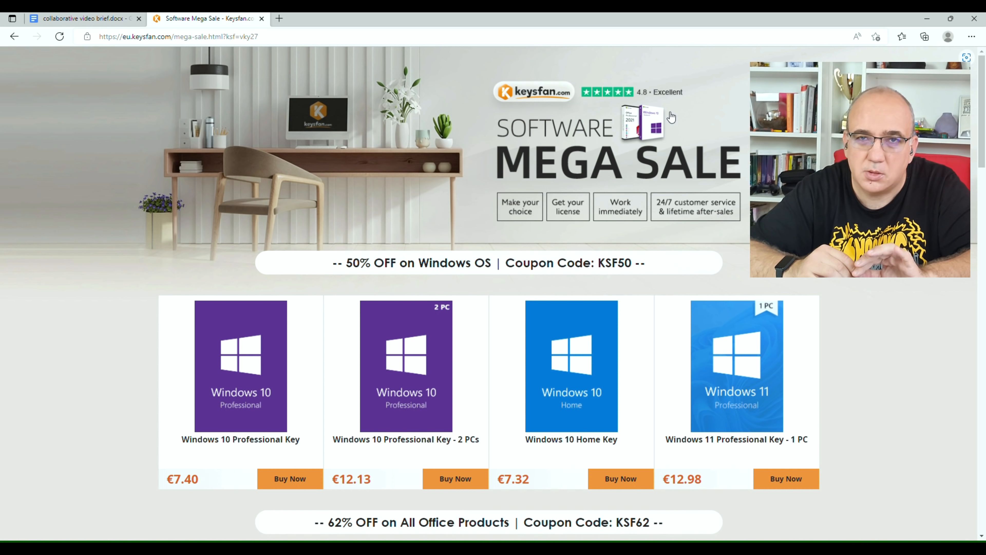
pyautogui.moveTo(527, 252)
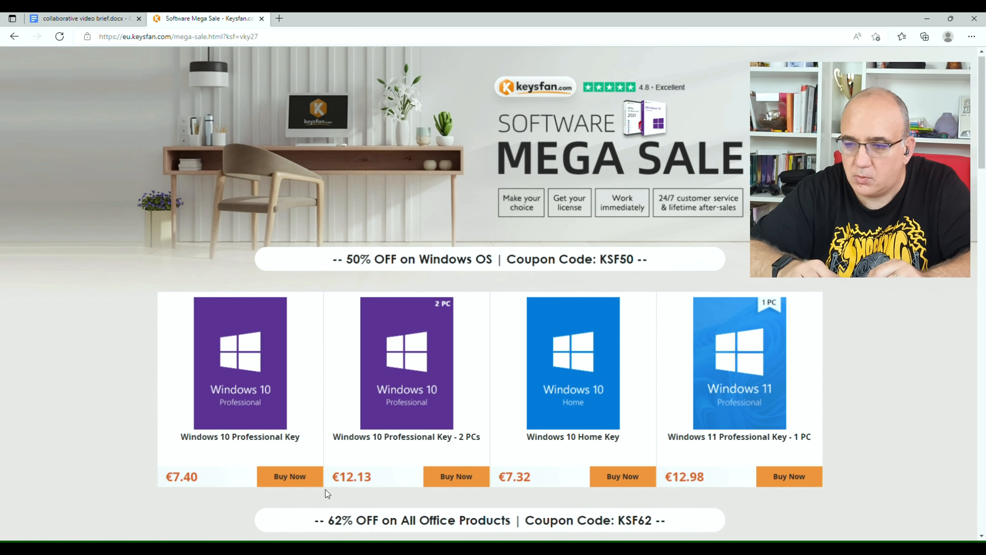
# Step: Scroll the Software Mega Sale page down past the Windows keys to the 62% off Office section
pyautogui.scroll(-3)
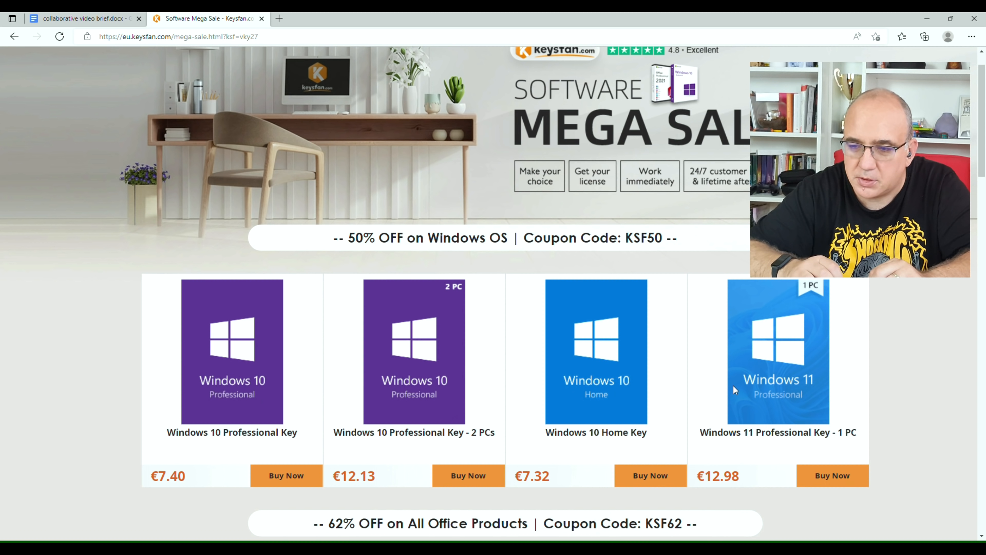
pyautogui.scroll(-3)
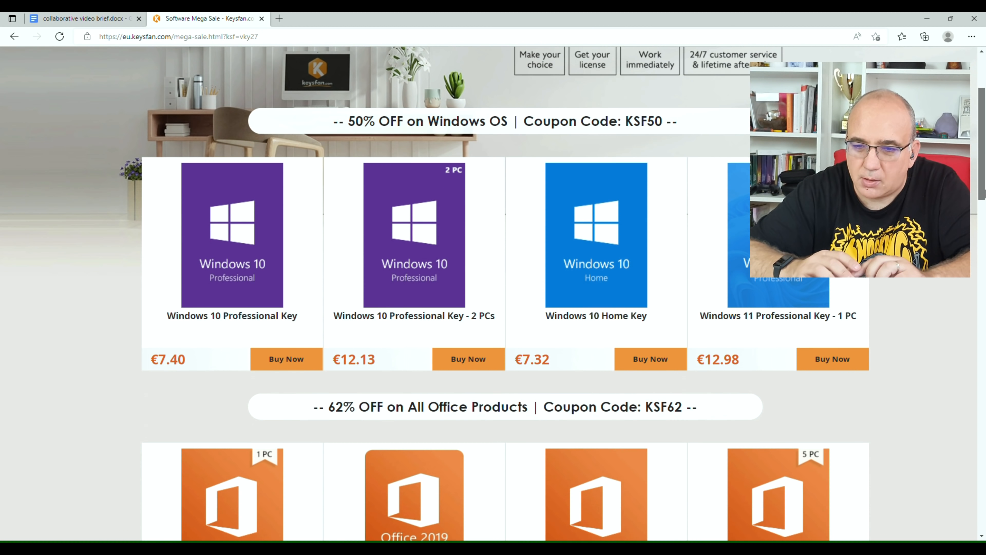
pyautogui.scroll(-3)
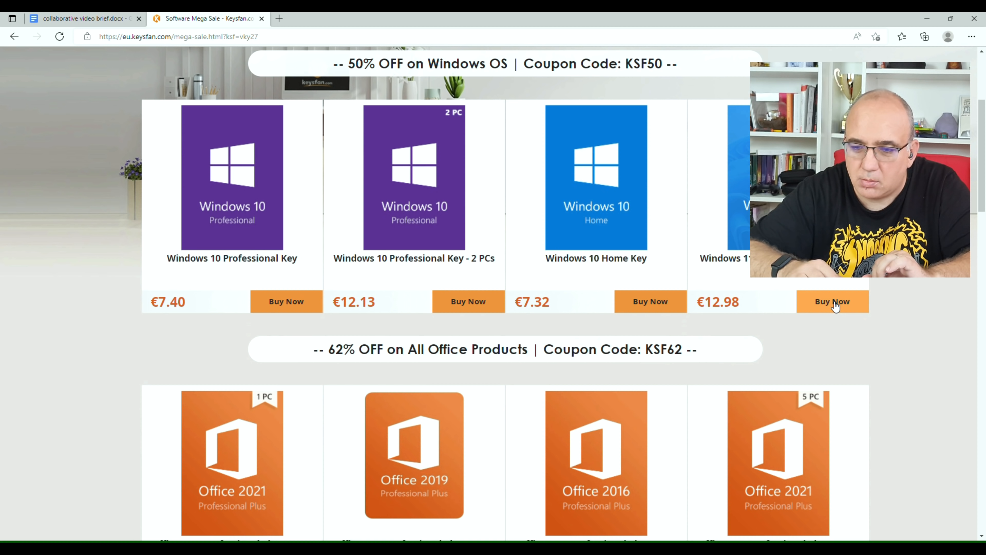
# Step: Buy the €12.98 Windows 11 Professional Key deal and add it to the cart
pyautogui.click(832, 302)
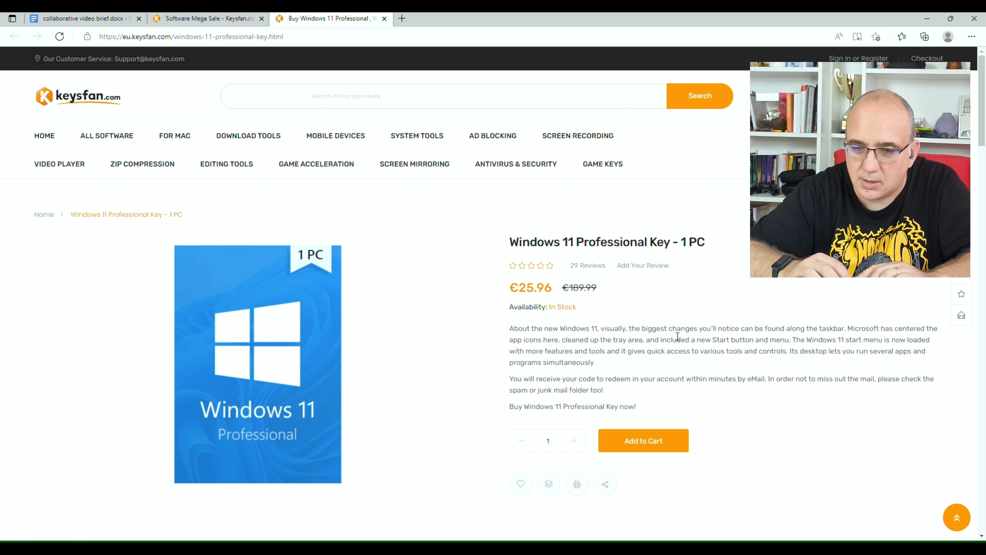
pyautogui.moveTo(643, 453)
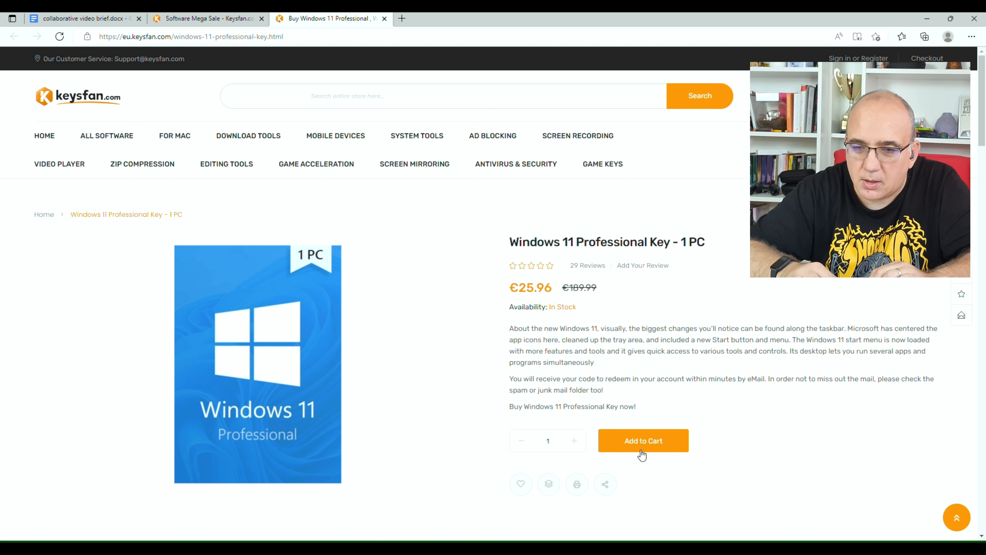
pyautogui.click(643, 441)
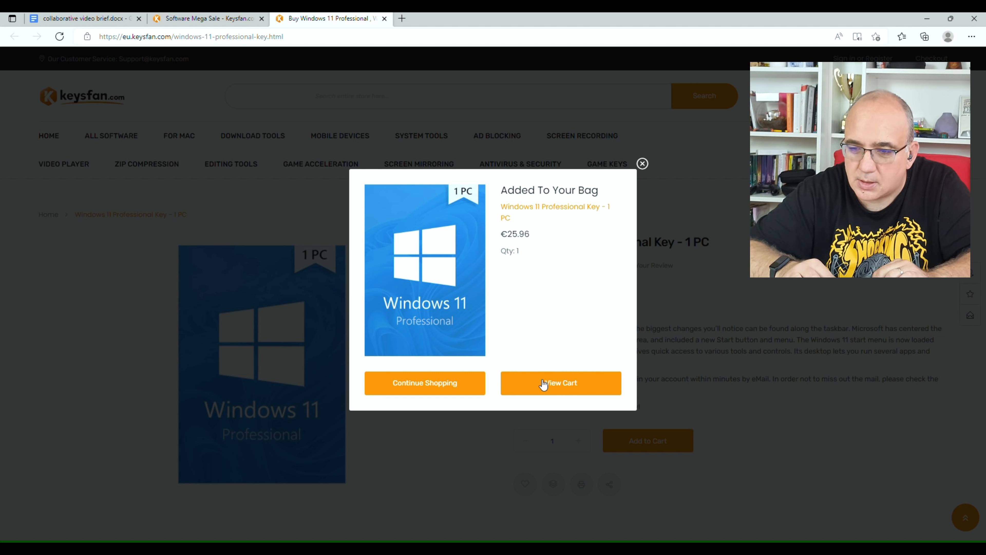
# Step: Apply coupon DANDR50 in the cart so the Windows 11 key drops to €12.98, then go home
pyautogui.click(561, 382)
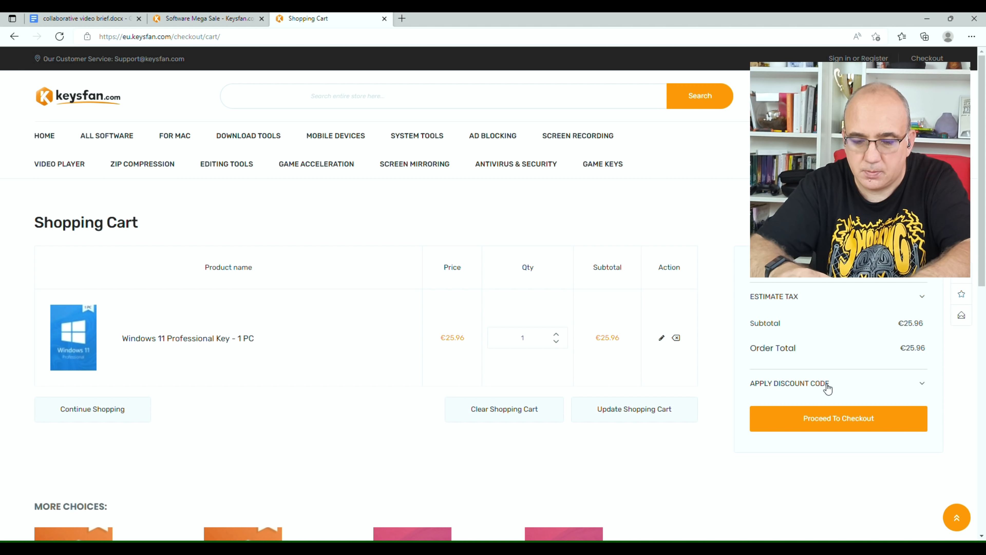
pyautogui.click(837, 487)
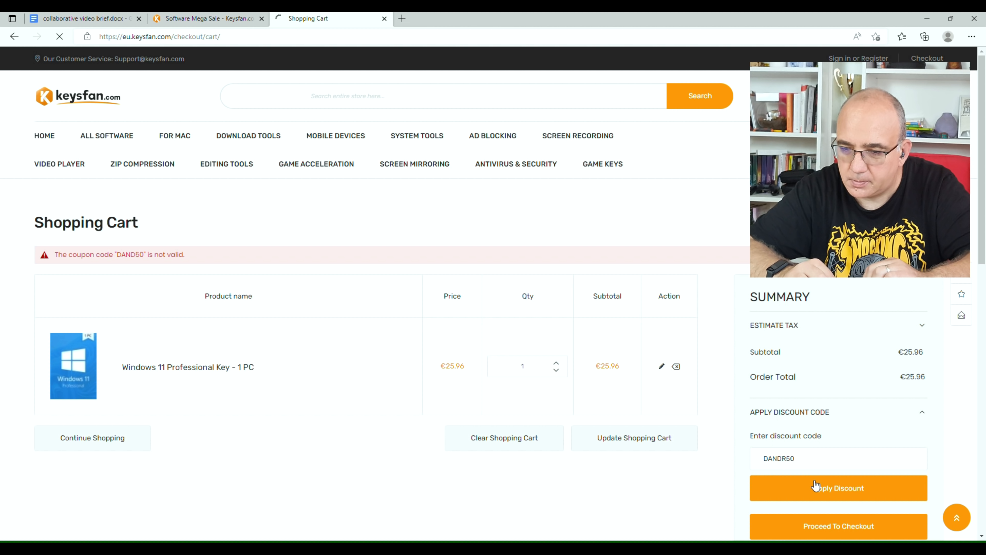
pyautogui.click(838, 487)
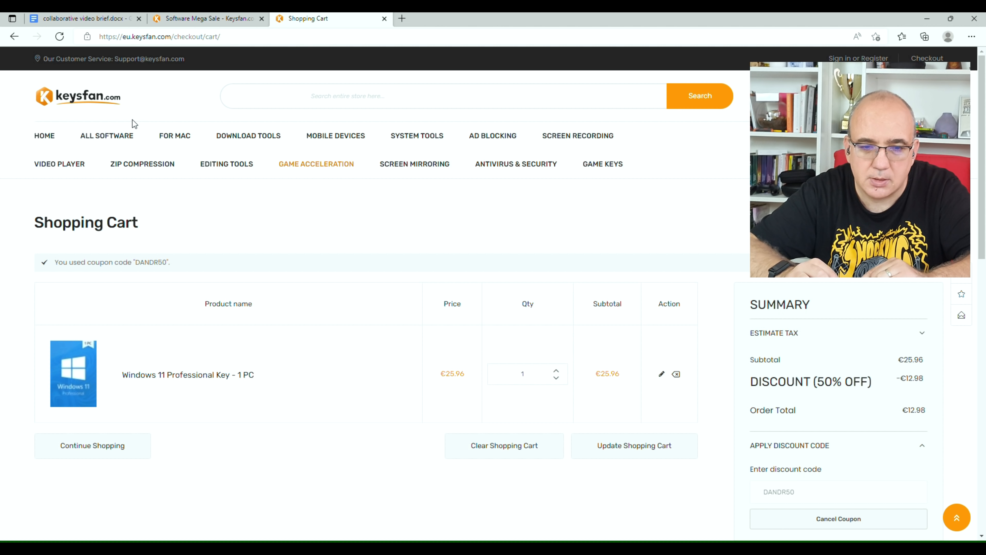
pyautogui.click(78, 97)
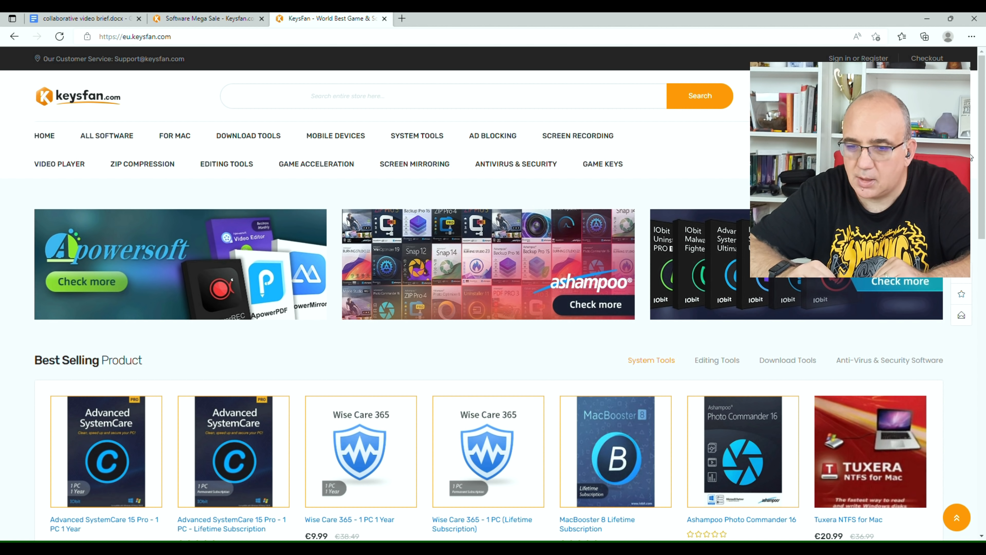
# Step: Browse the home page's best-selling products and search for 'off' to find Office
pyautogui.scroll(-3)
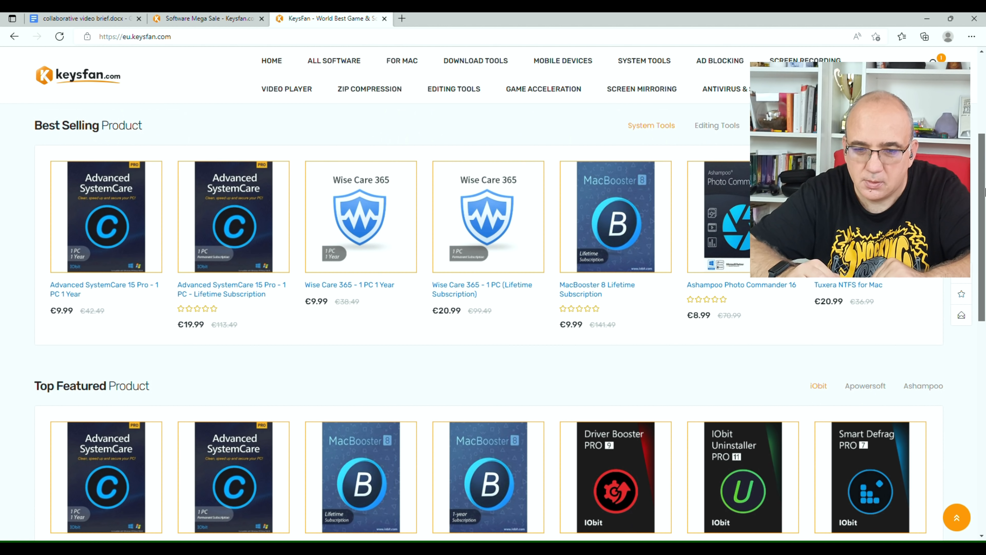
pyautogui.scroll(-3)
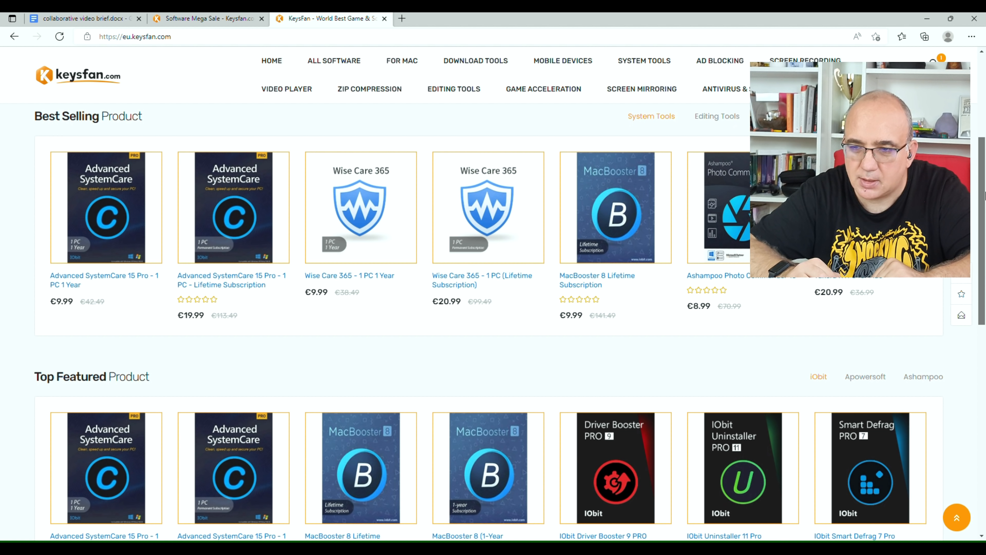
pyautogui.scroll(-3)
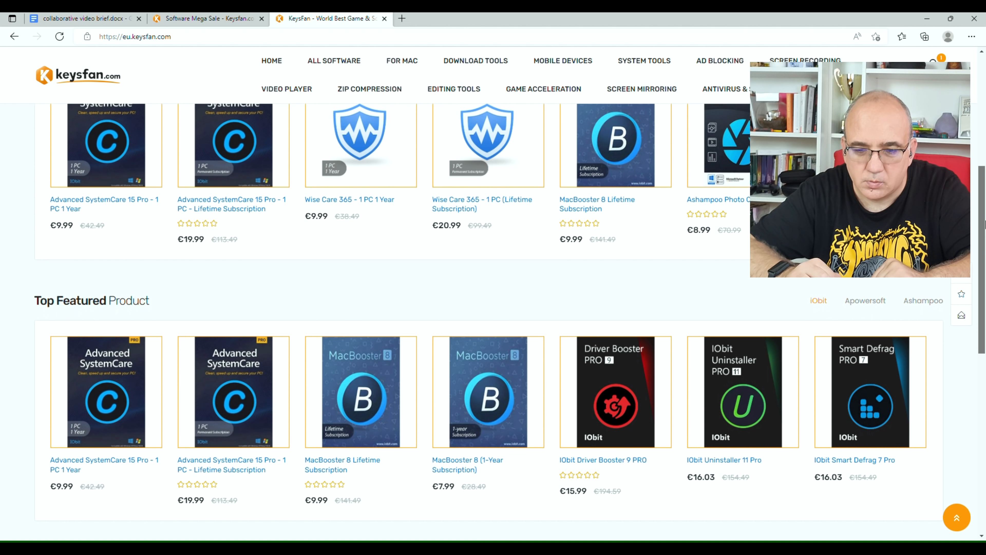
pyautogui.scroll(-3)
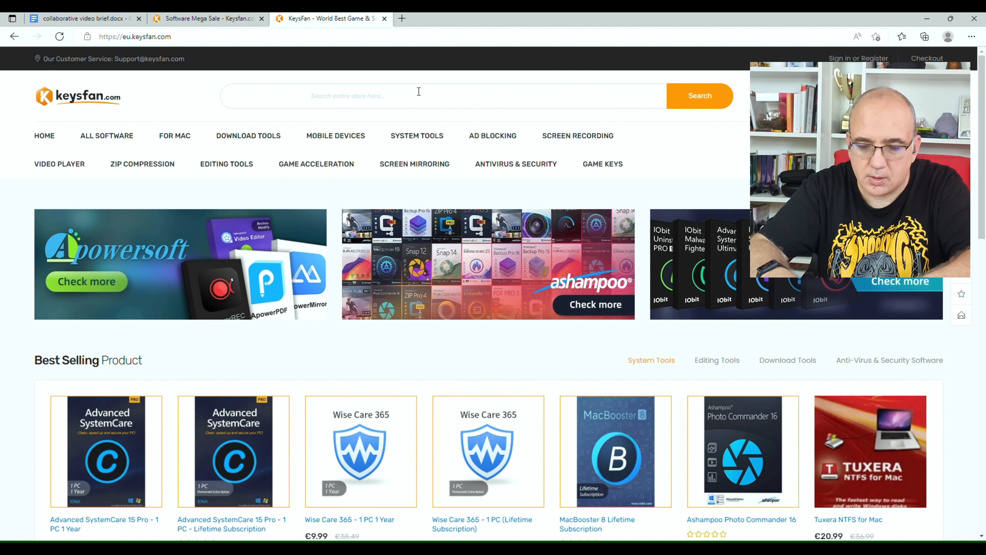
pyautogui.write('off')
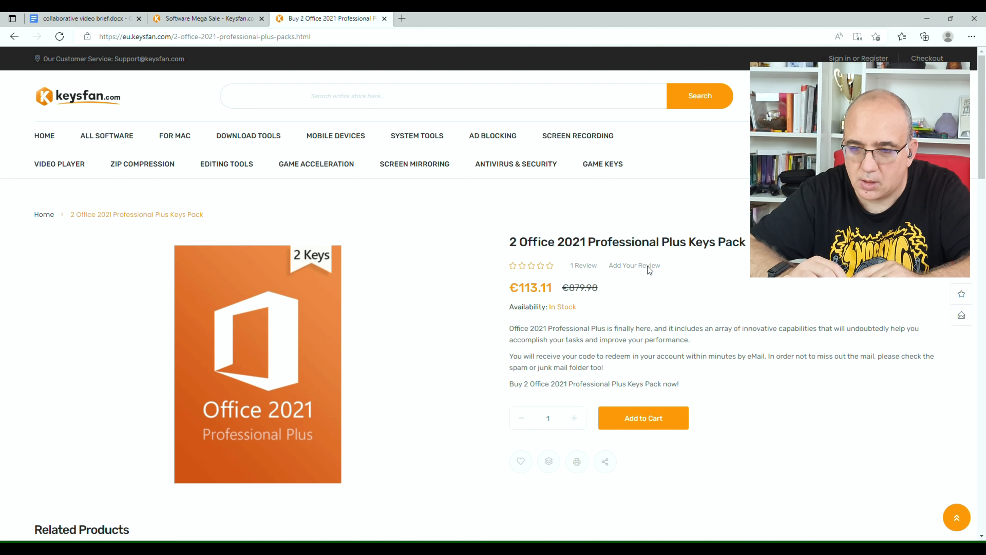
# Step: Add the Office 2021 keys pack, then cancel the coupon and remove the Windows 11 key
pyautogui.click(643, 418)
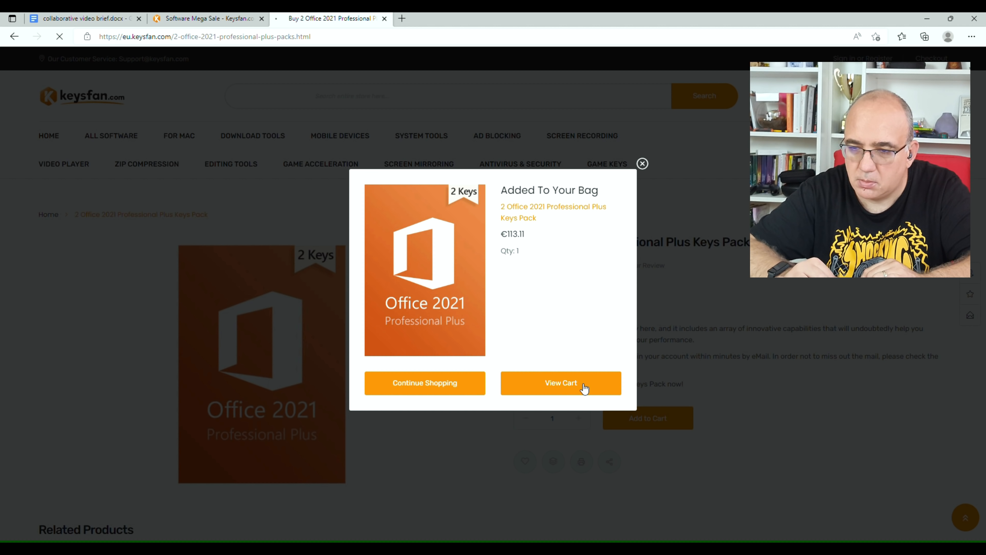
pyautogui.click(560, 382)
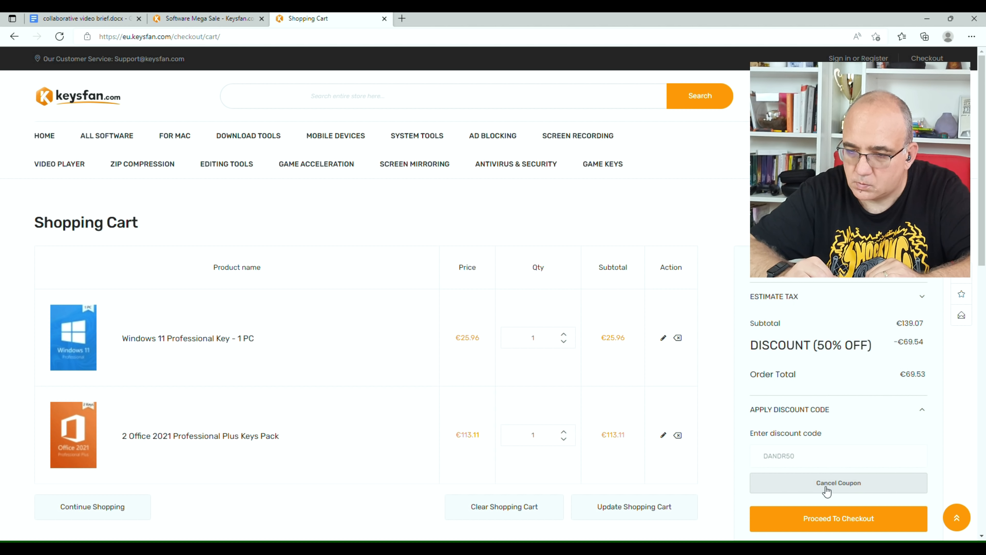
pyautogui.click(838, 482)
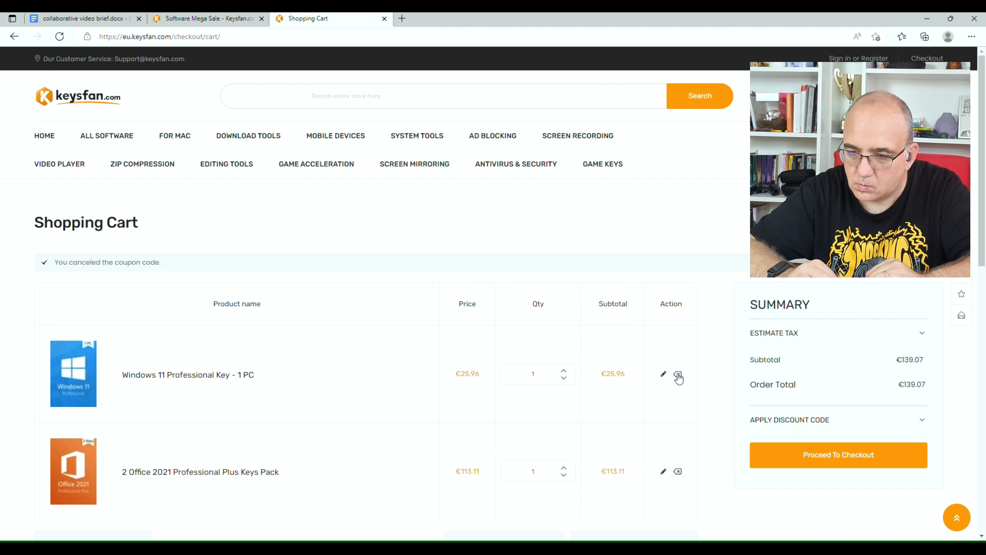
pyautogui.click(678, 375)
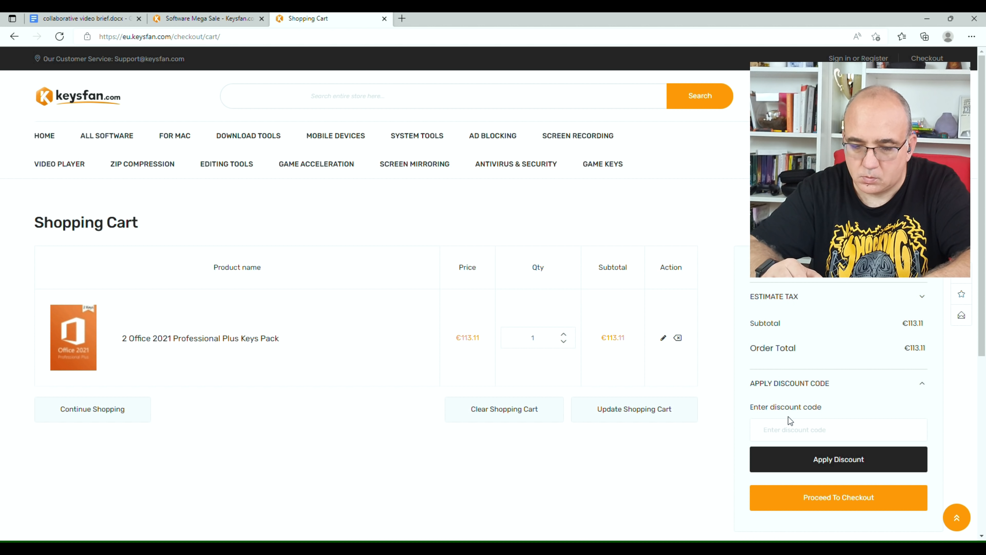
# Step: Apply coupon DANDR62 for 62% off the Office 2021 pack, total €42.98
pyautogui.write('DANDR')
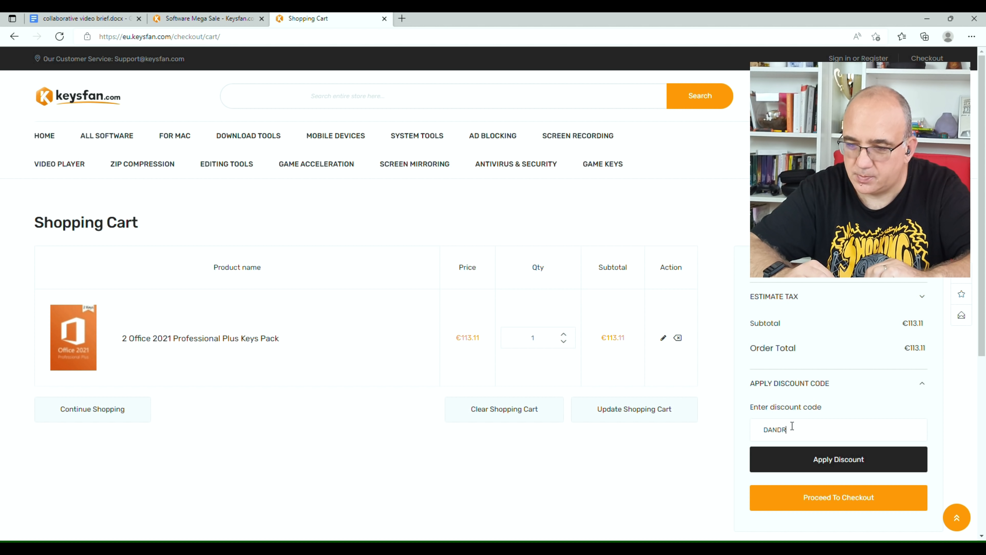
pyautogui.write('62')
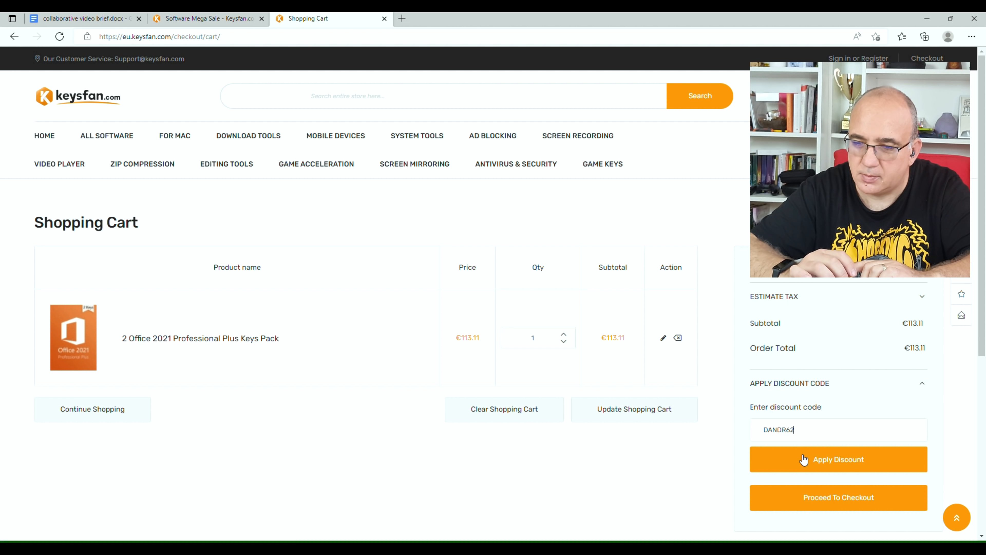
pyautogui.click(838, 458)
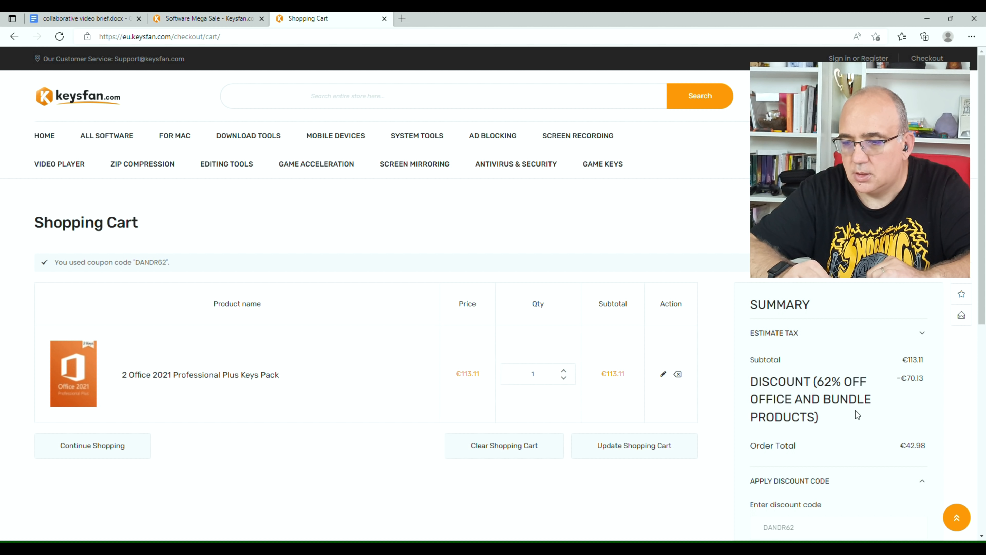
pyautogui.scroll(-3)
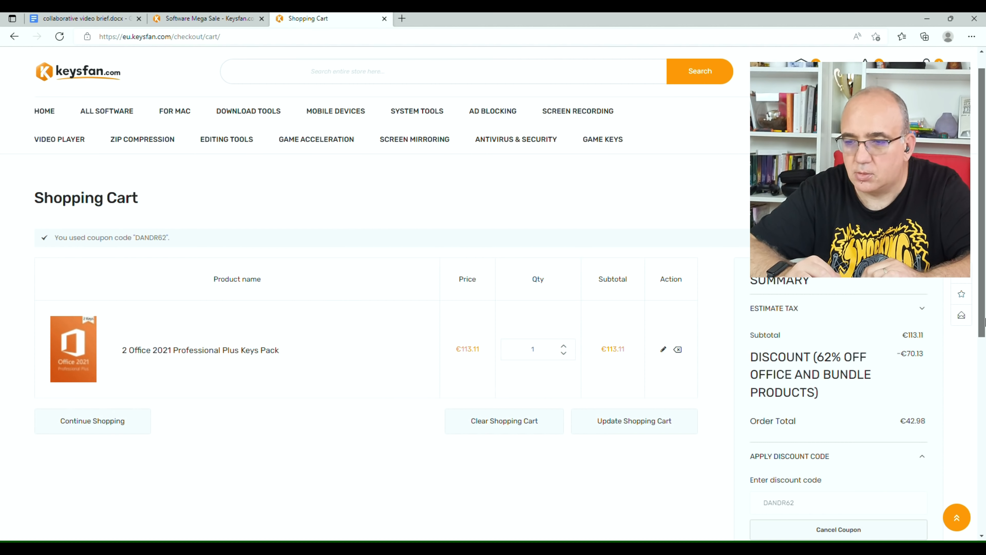
pyautogui.scroll(-3)
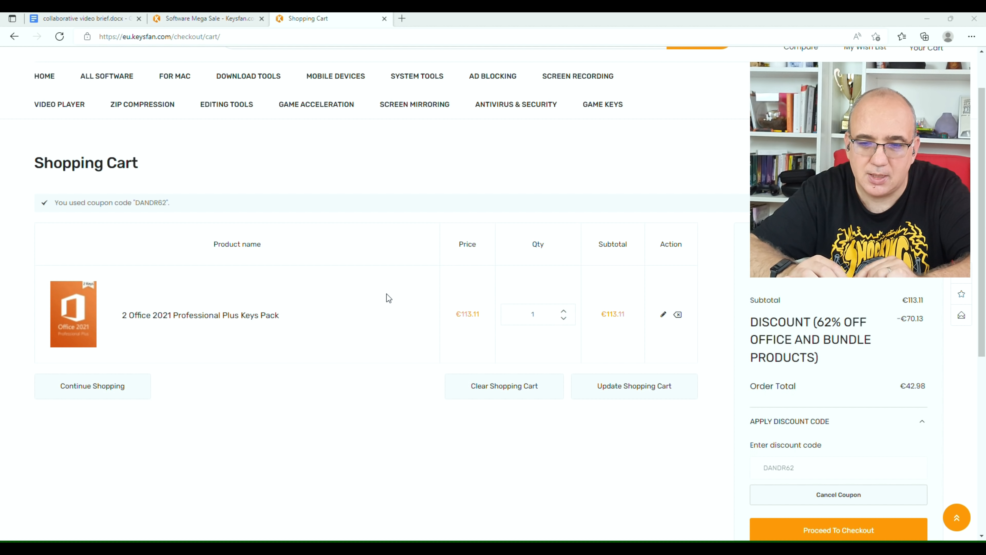
pyautogui.moveTo(401, 289)
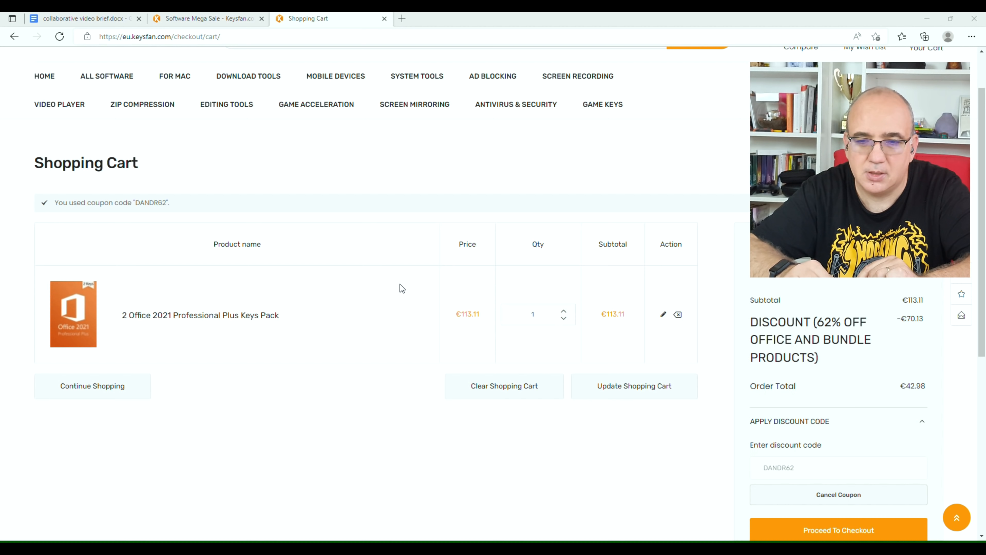
pyautogui.moveTo(581, 226)
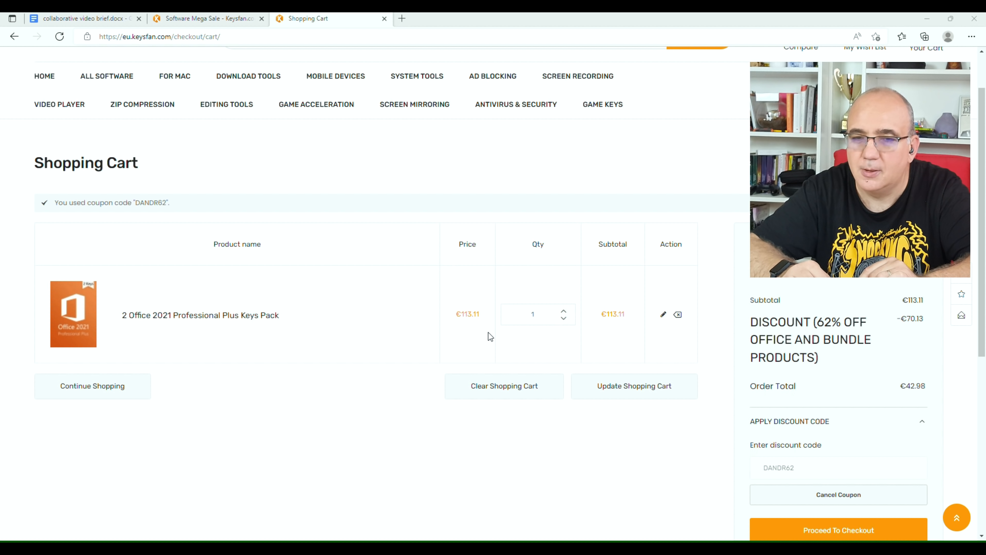
pyautogui.moveTo(726, 100)
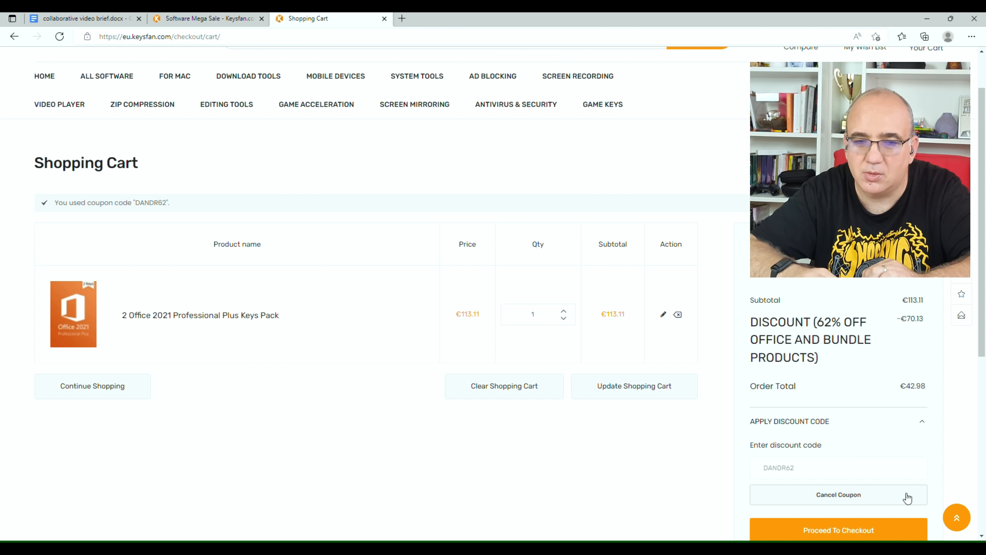
pyautogui.moveTo(185, 113)
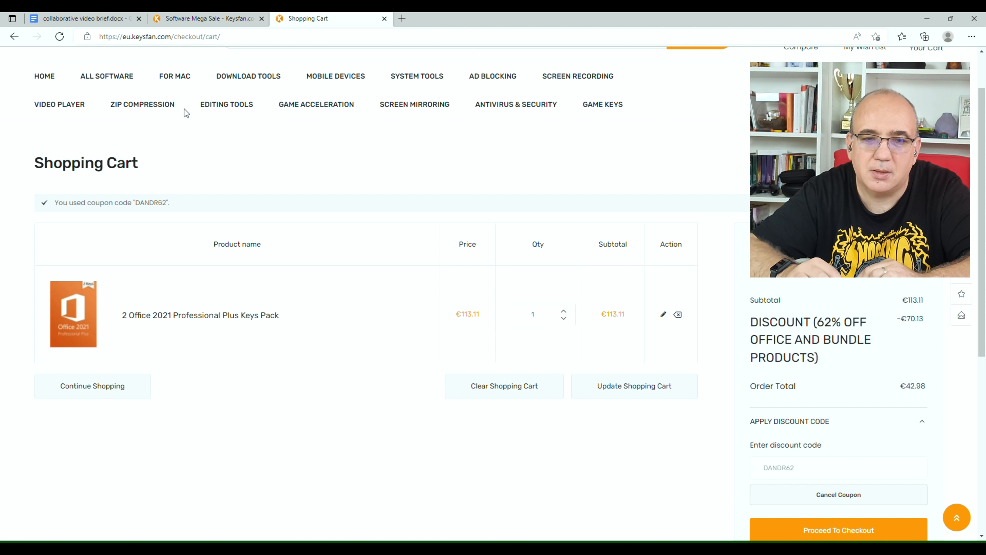
pyautogui.click(44, 76)
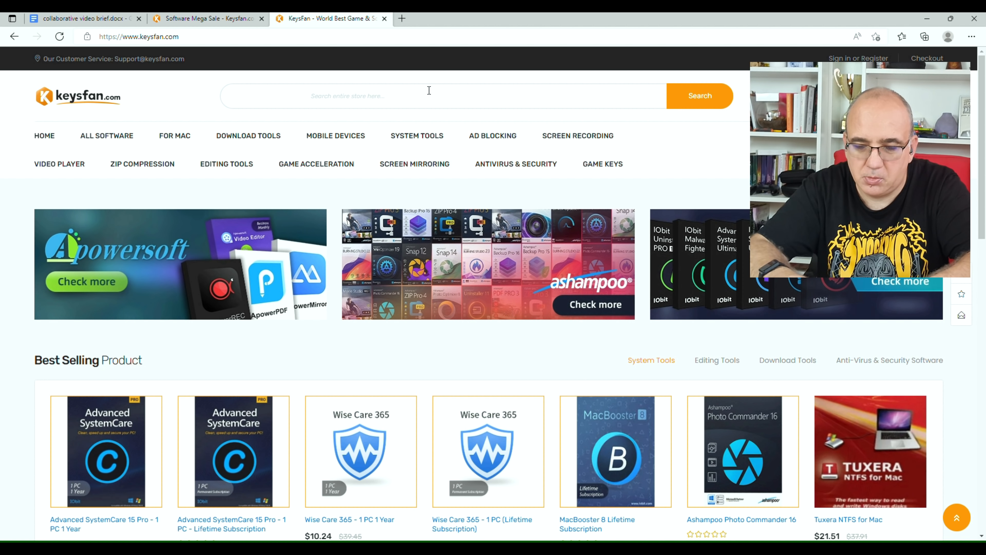
# Step: Search 'windows' and open the Windows 7 Professional Key product page
pyautogui.write('windows')
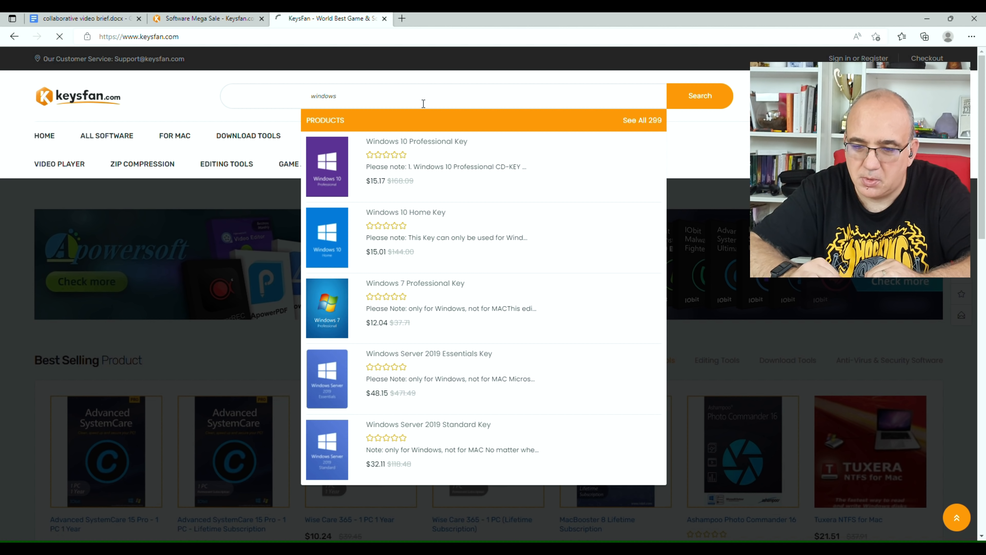
pyautogui.click(699, 96)
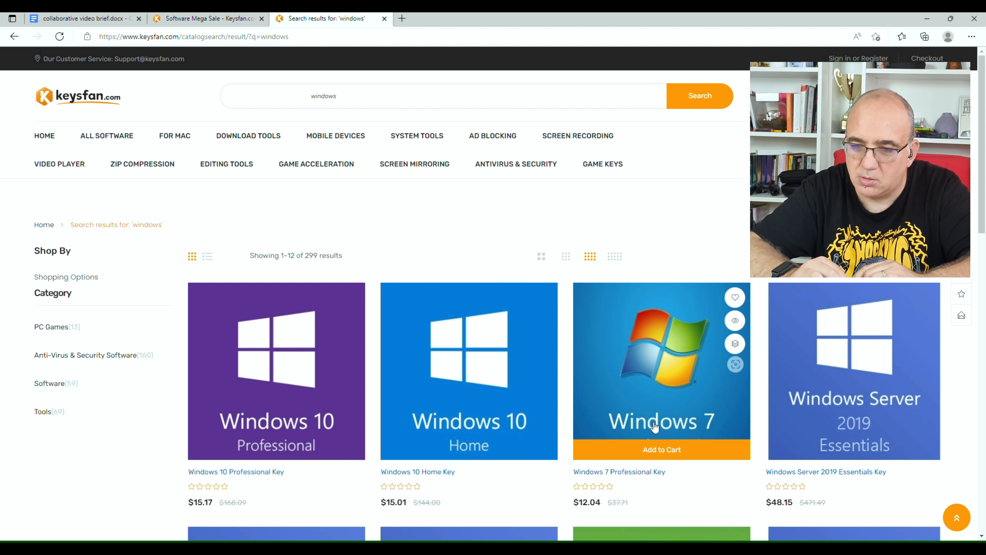
pyautogui.click(661, 422)
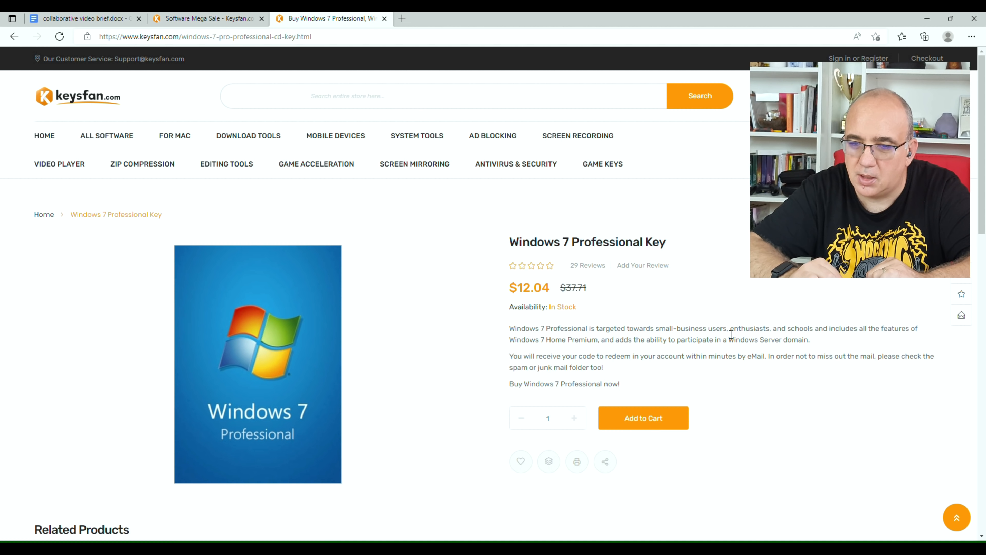
# Step: Add the Windows 7 Professional Key to the cart and view the cart at $12.04
pyautogui.click(643, 418)
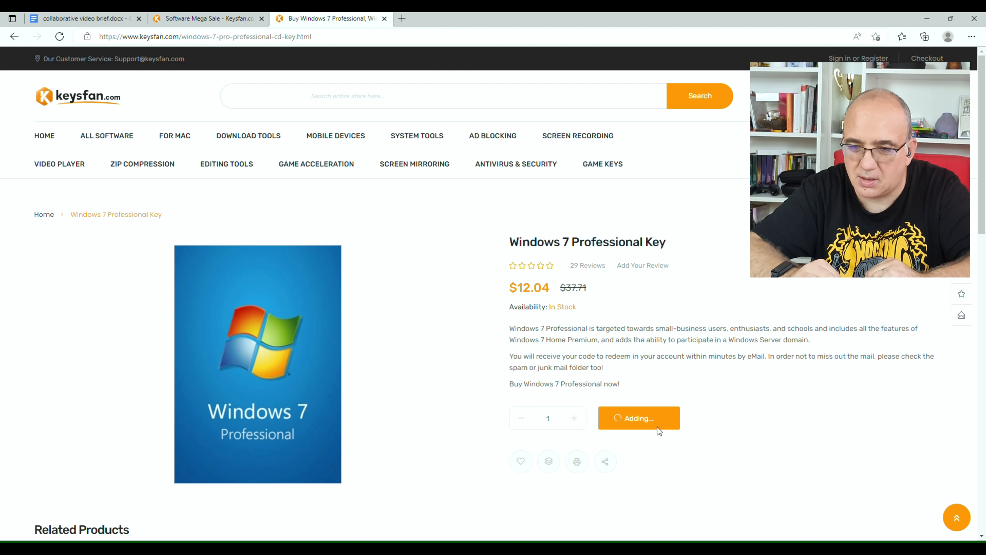
pyautogui.click(638, 417)
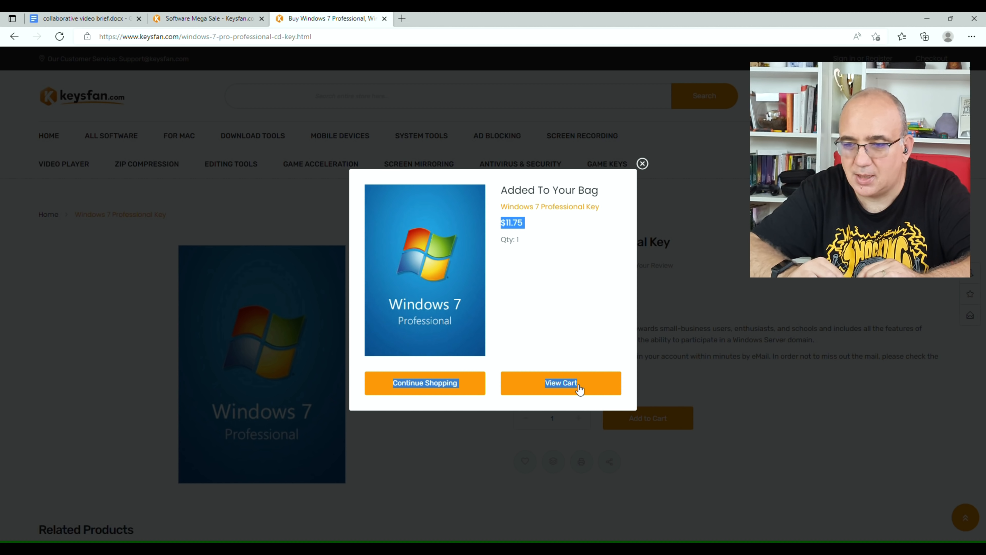
pyautogui.click(560, 382)
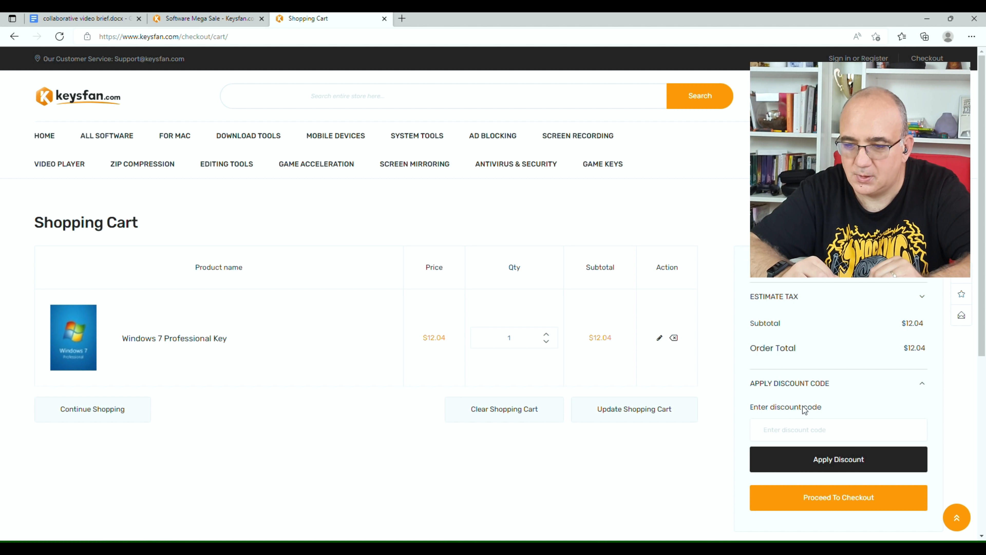
# Step: Apply coupon DANDR50 for 50% off the Windows 7 key, total $6.02
pyautogui.write('DANDR50')
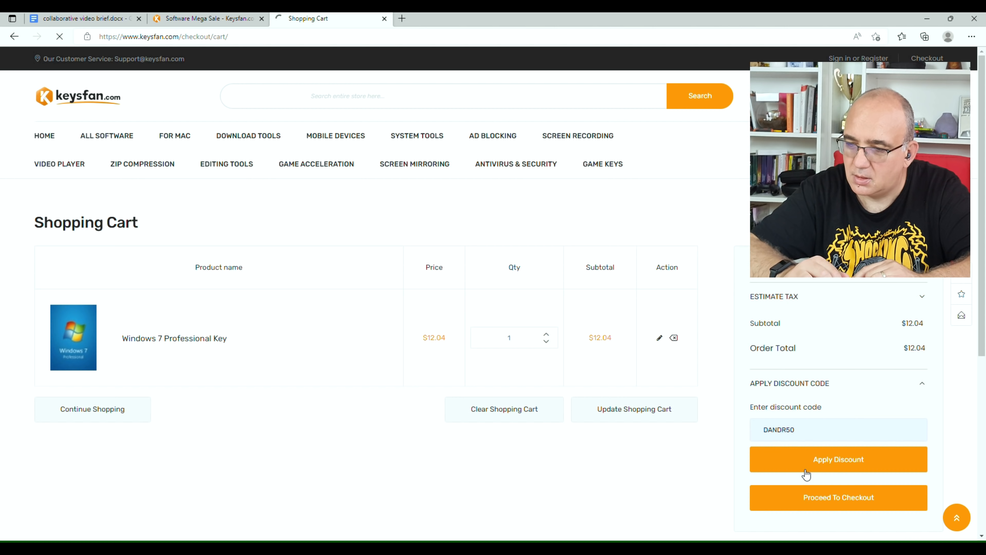
pyautogui.click(838, 459)
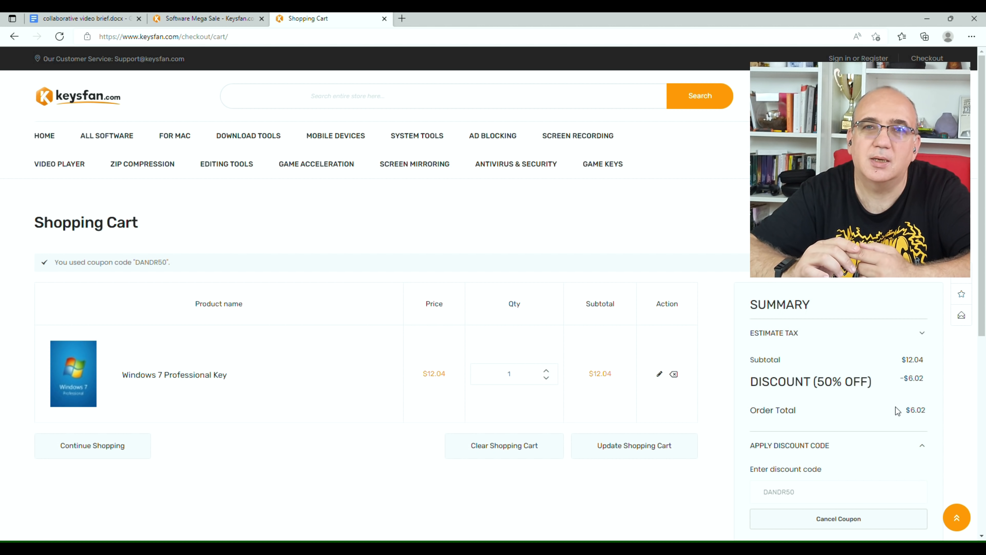